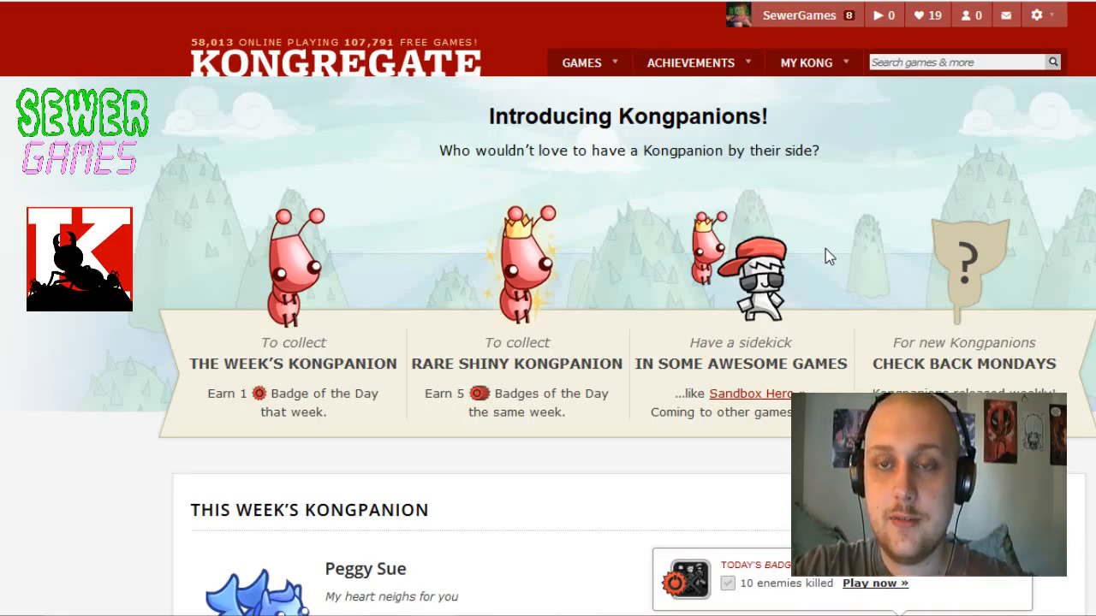
mouse_move(563, 212)
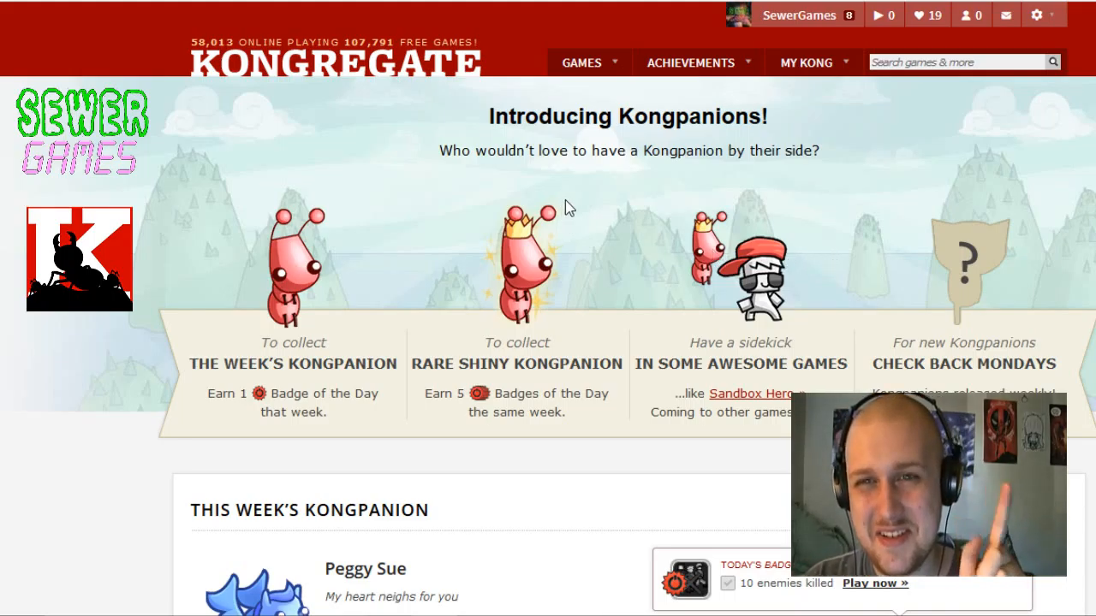
Browse the Badge of the Day panel, previewing Saturday's badge and returning to today's.
scroll(down, 3)
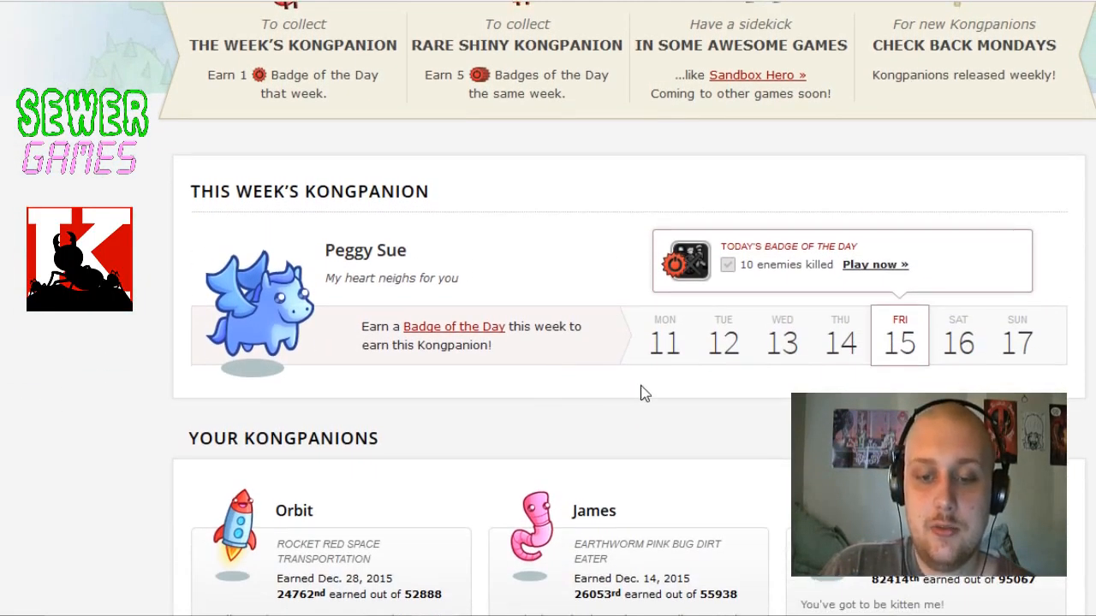
click(958, 335)
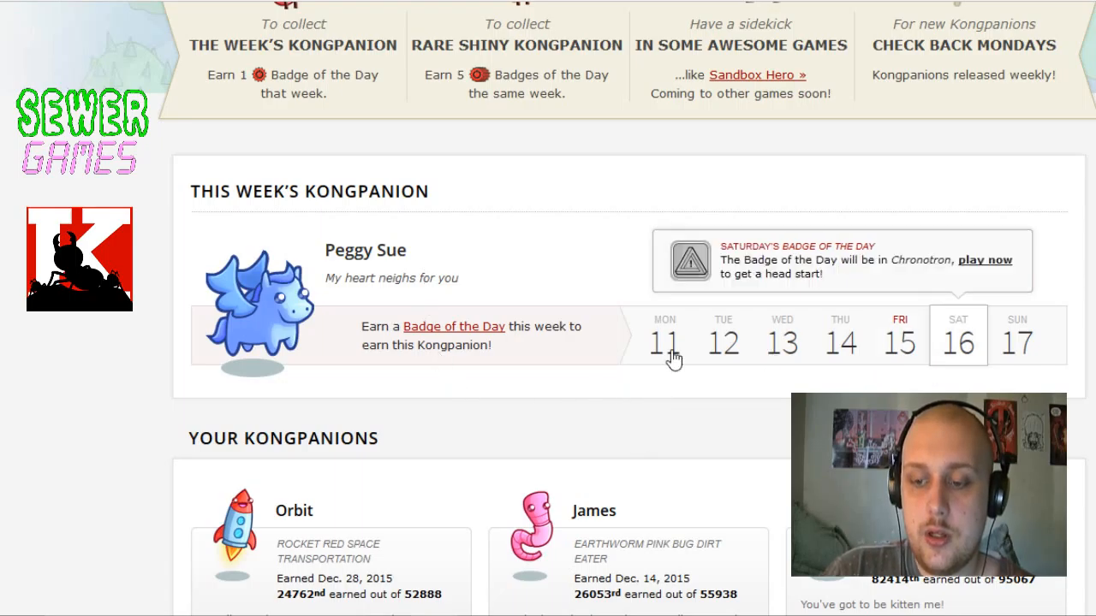
click(899, 336)
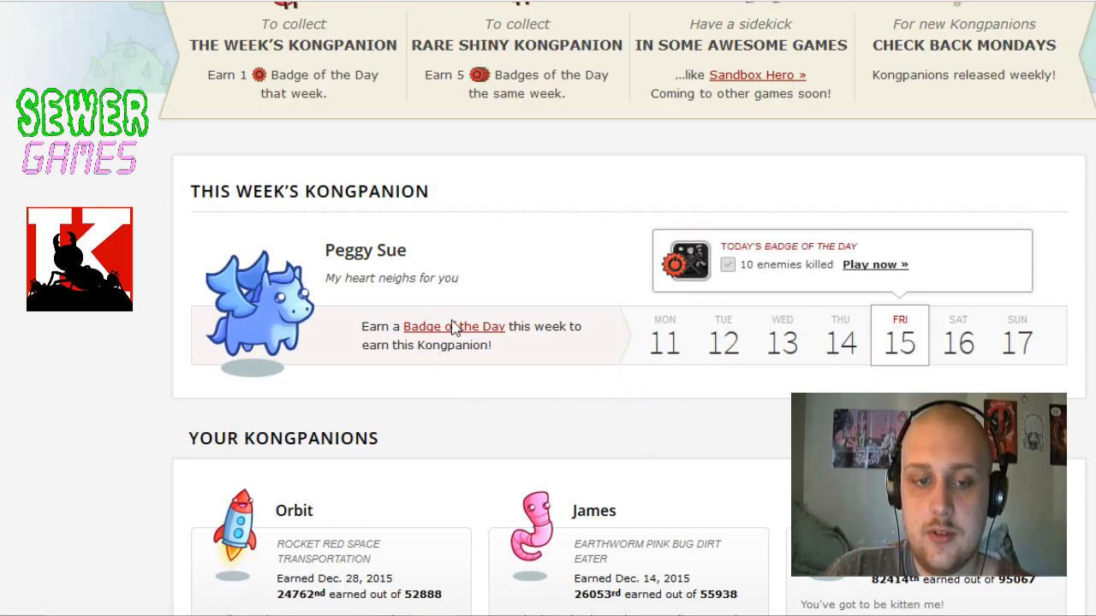
mouse_move(270, 302)
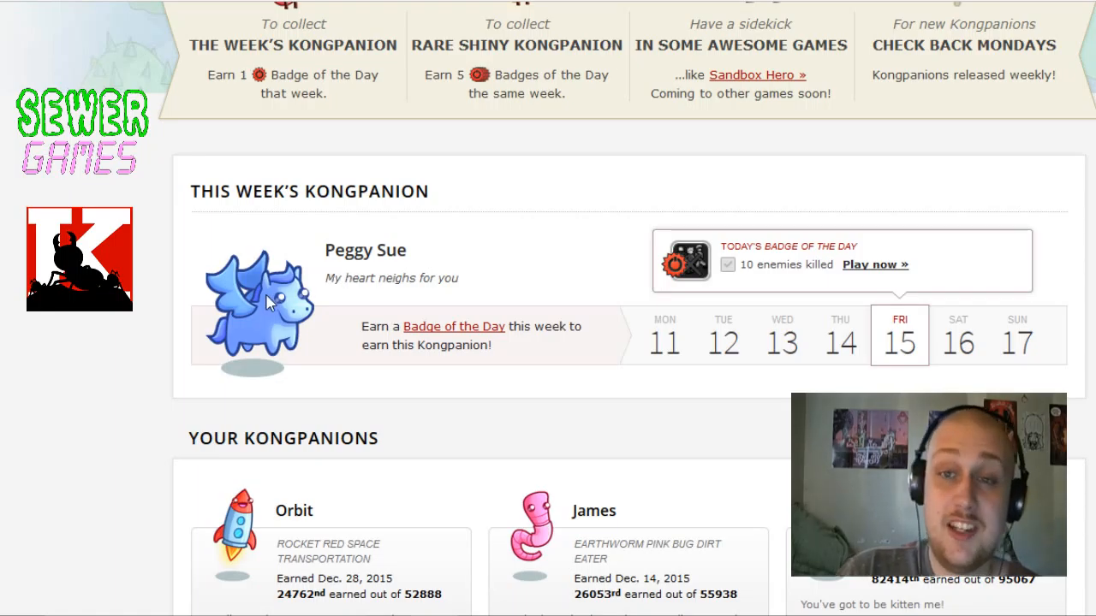
mouse_move(242, 332)
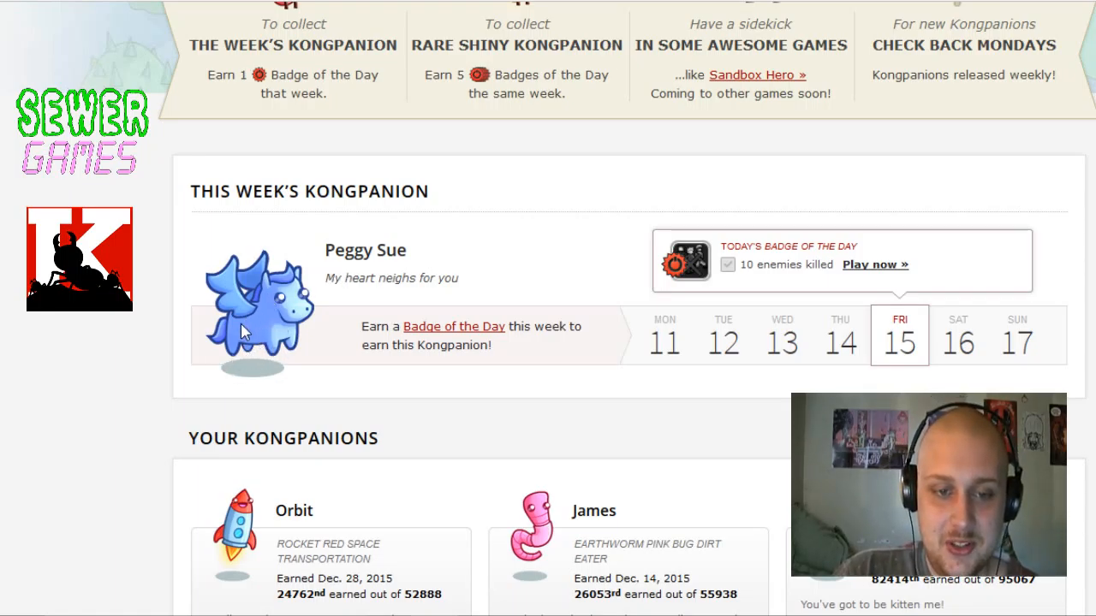
scroll(down, 3)
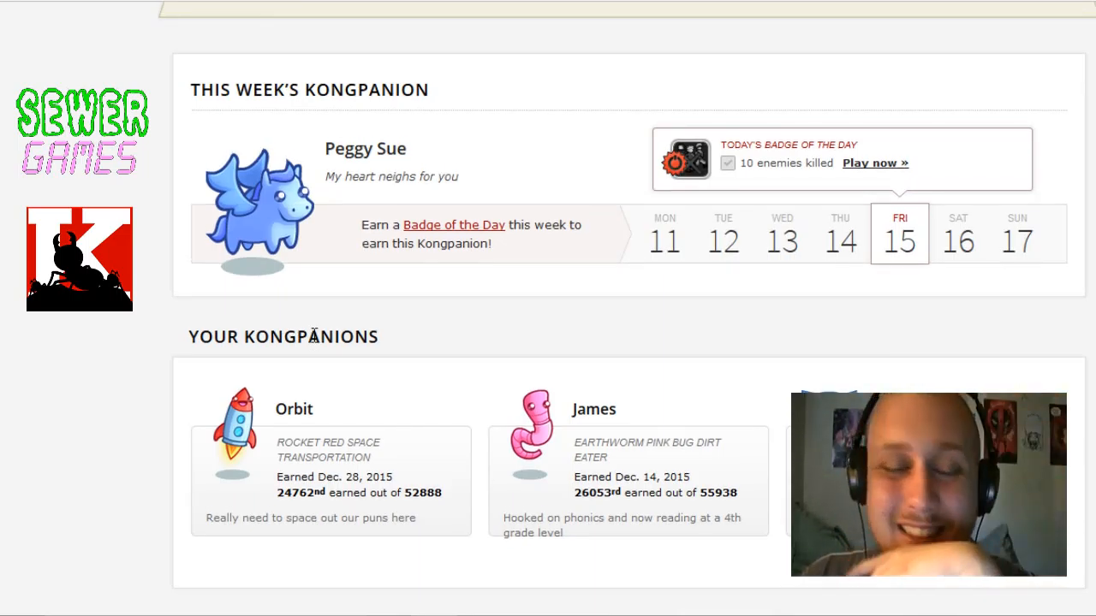
scroll(up, 3)
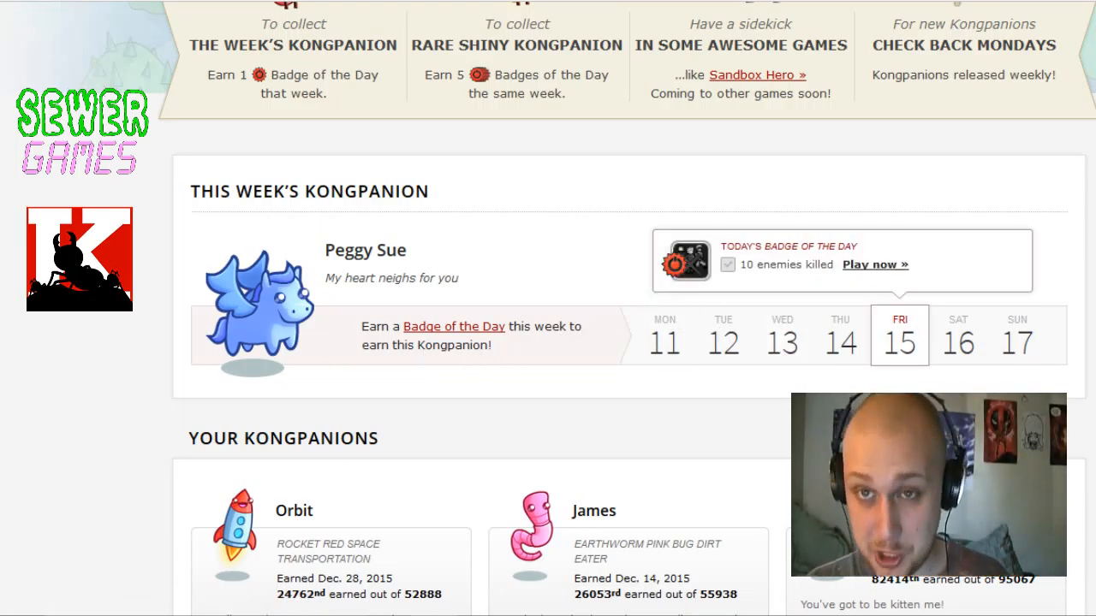
mouse_move(849, 194)
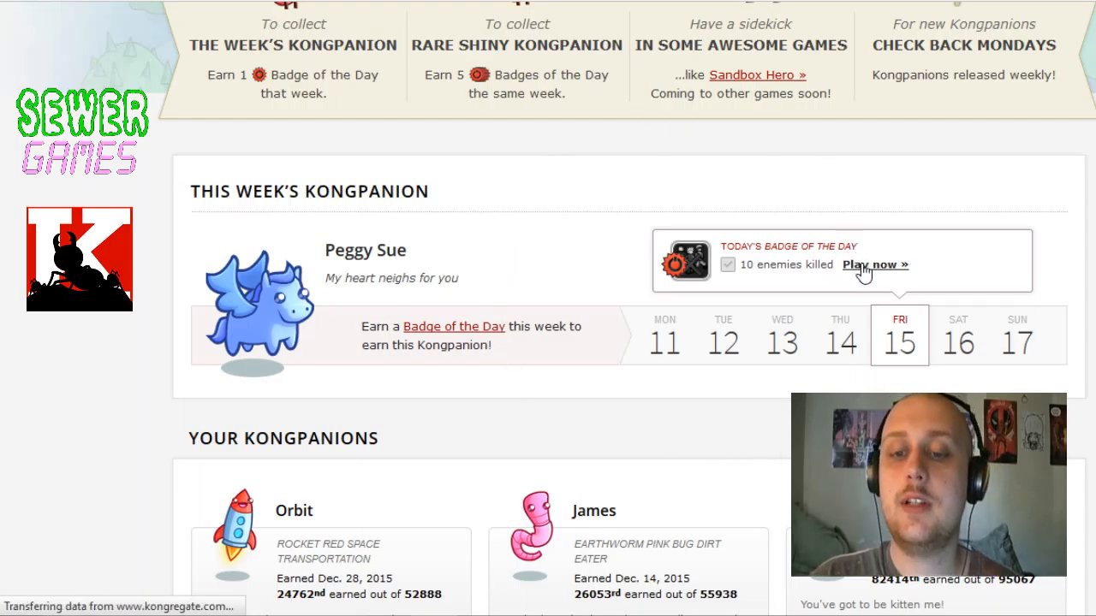
Launch Hostage Crisis from today's badge and start the game loading.
click(875, 265)
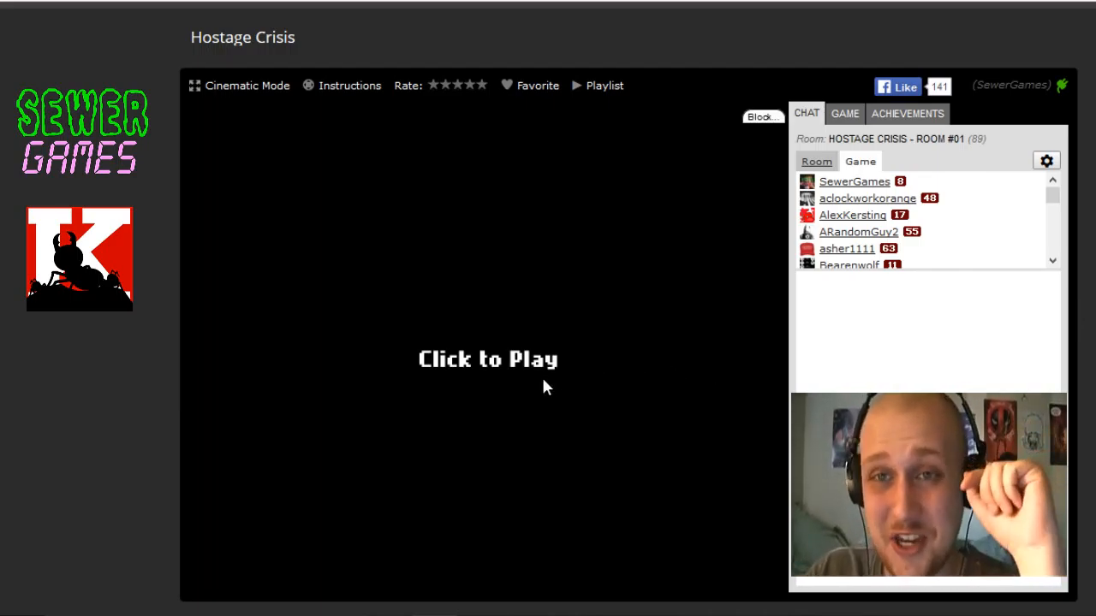
click(487, 358)
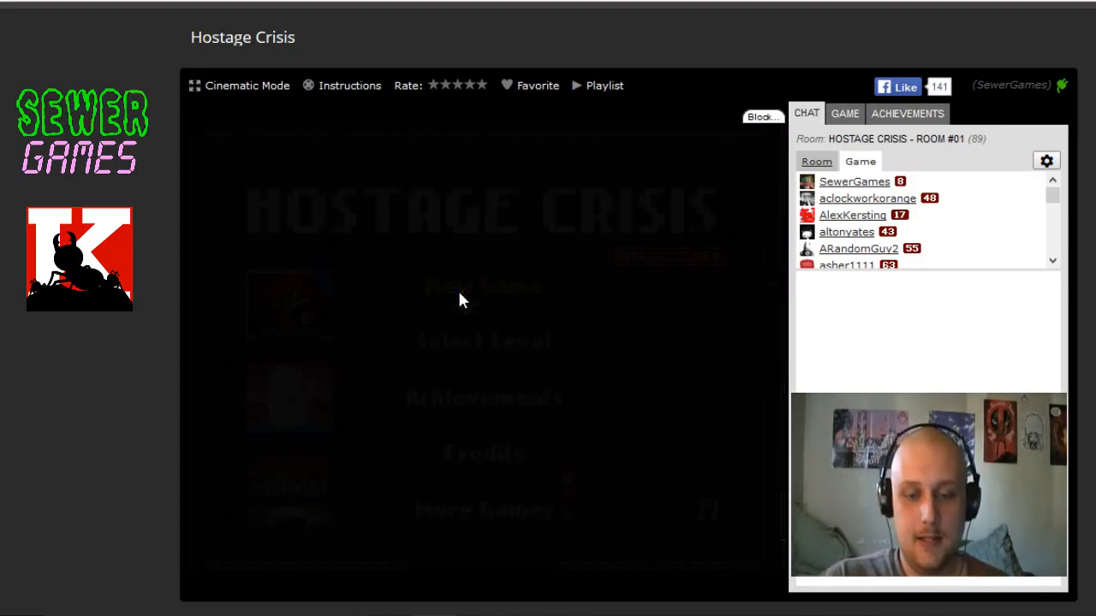
Start a New Game from the Hostage Crisis main menu.
click(484, 287)
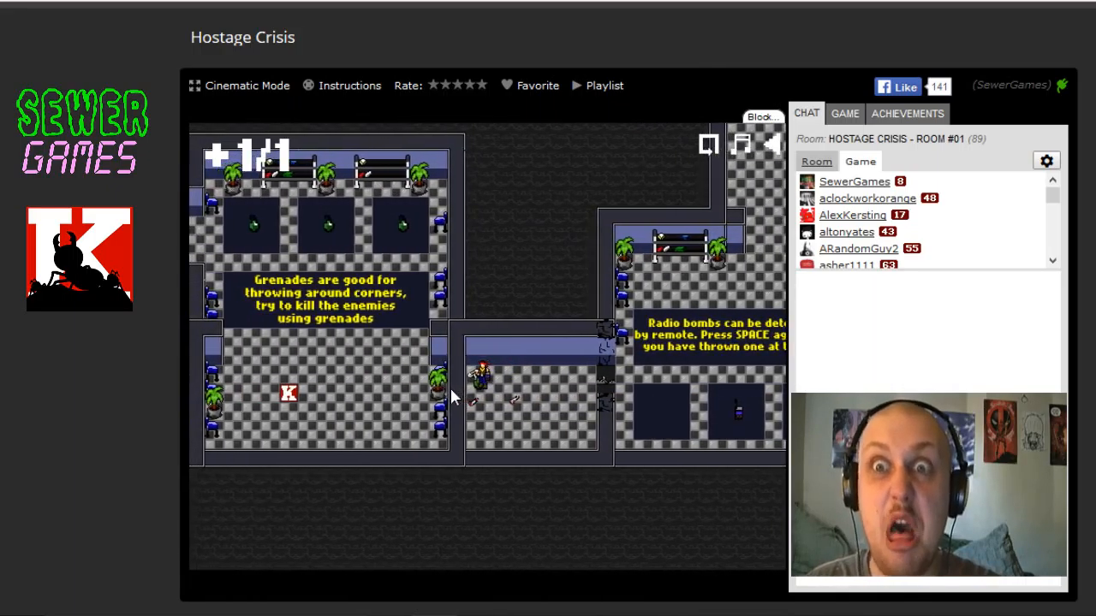
Throw a radio bomb at the wall and detonate it to clear the mission.
key(space)
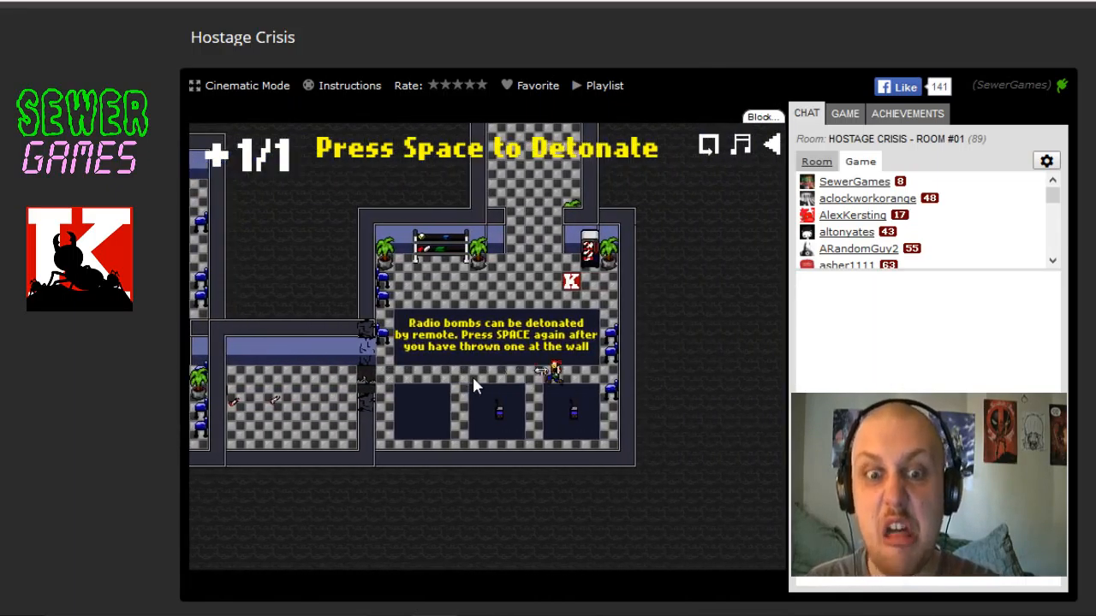
key(space)
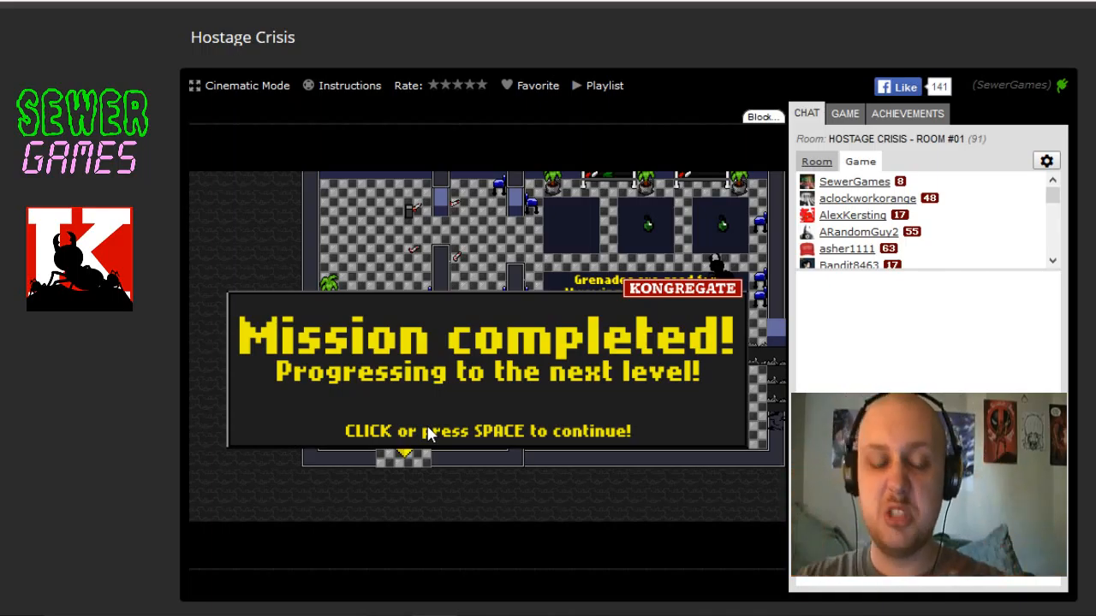
Continue to the next level, then retry it after dying.
click(428, 431)
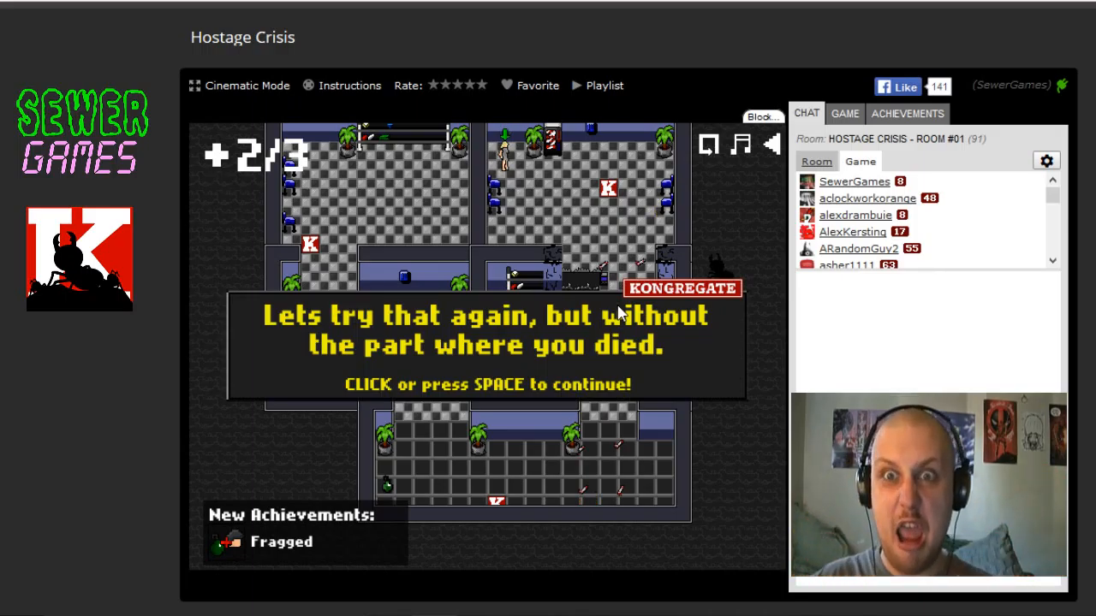
mouse_move(608, 338)
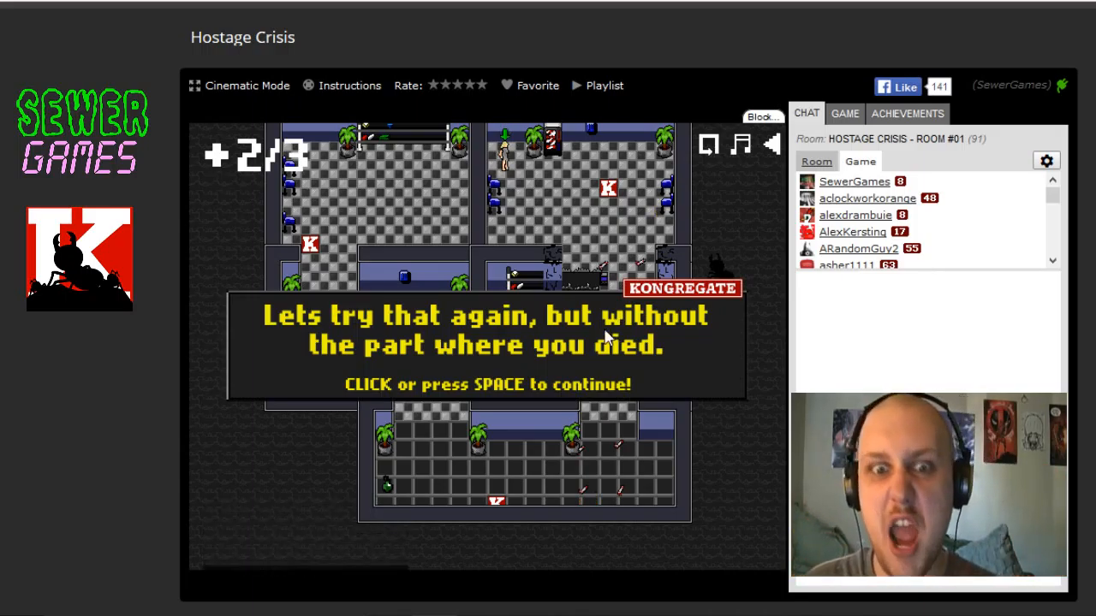
click(484, 384)
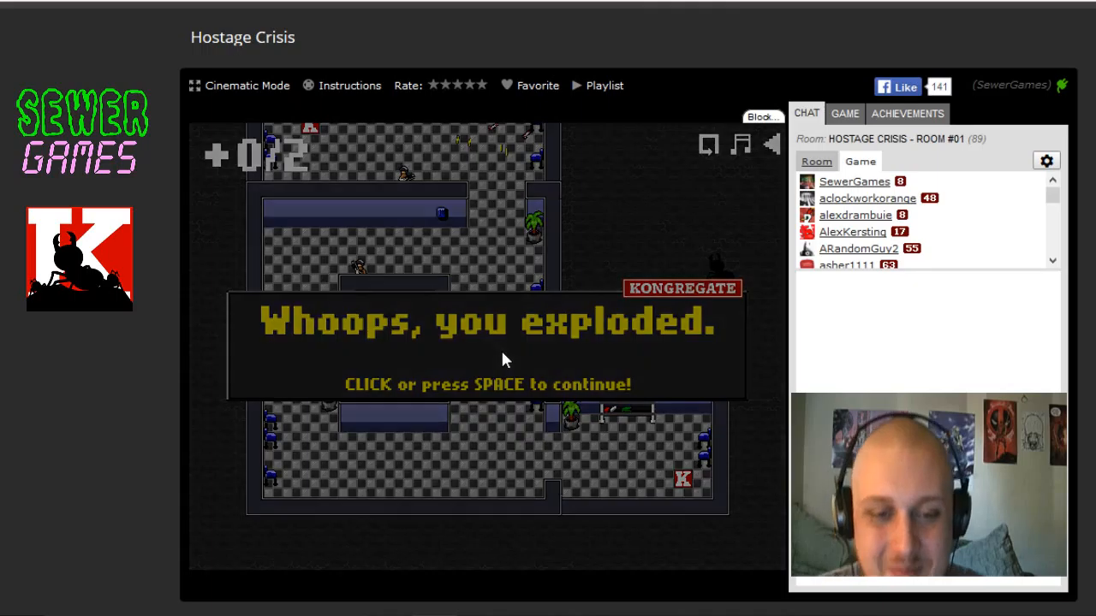
Restart the level from the 'Whoops, you exploded' screen.
click(488, 359)
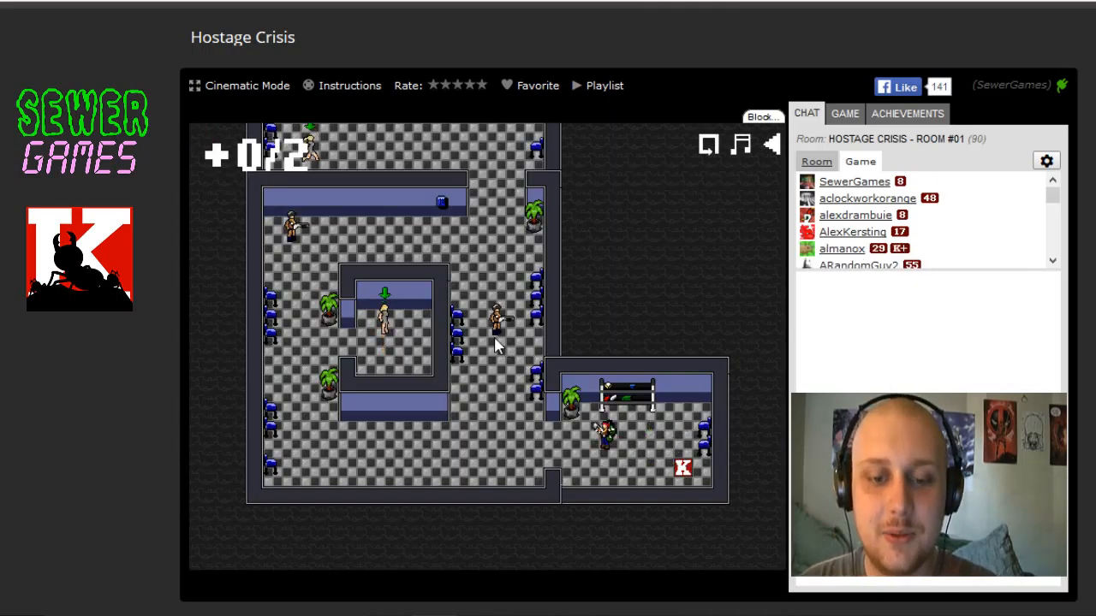